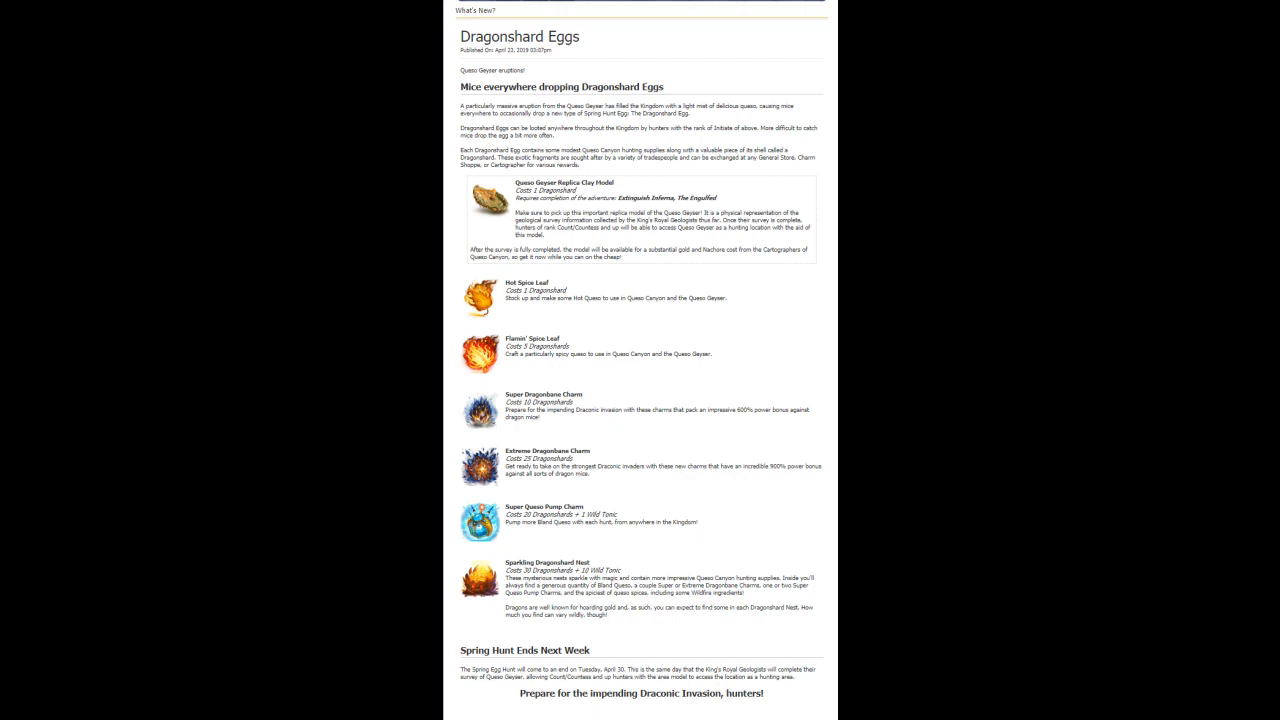
Step: Browse the General Store's Dragonshard items, then the Dragonbane charms in the Charm Shop
scroll("down", 3)
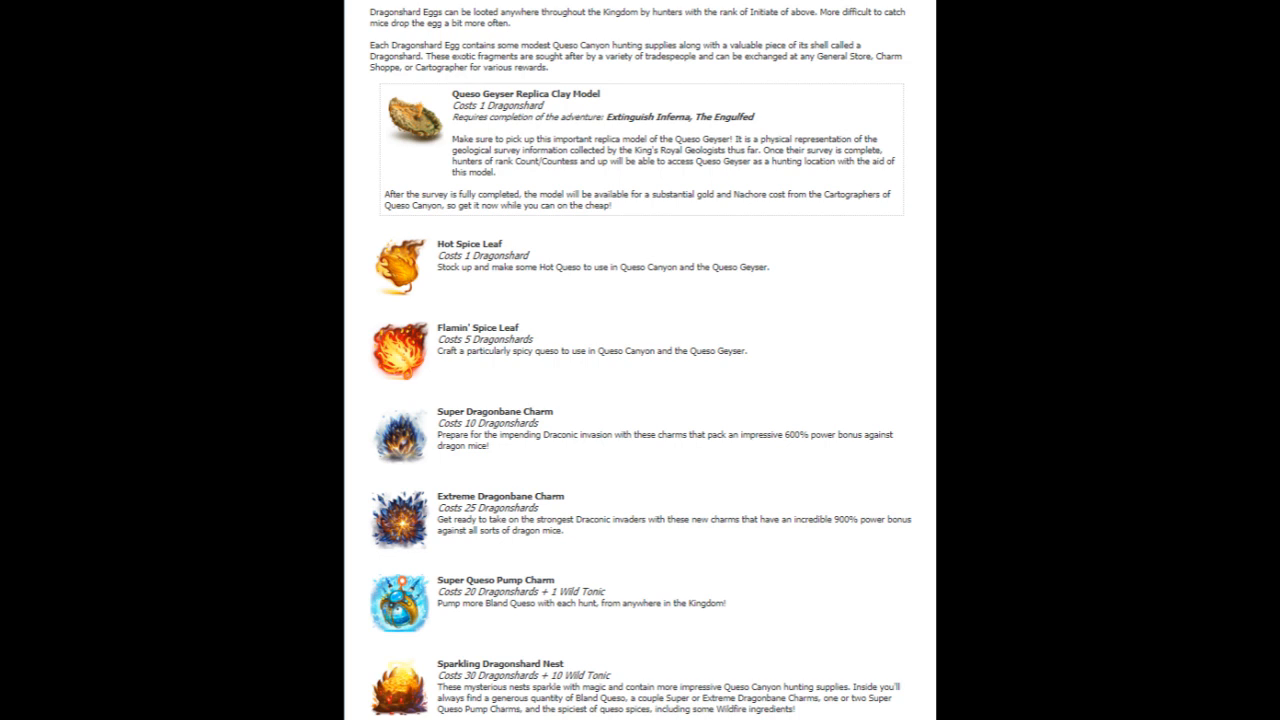
left_click(746, 22)
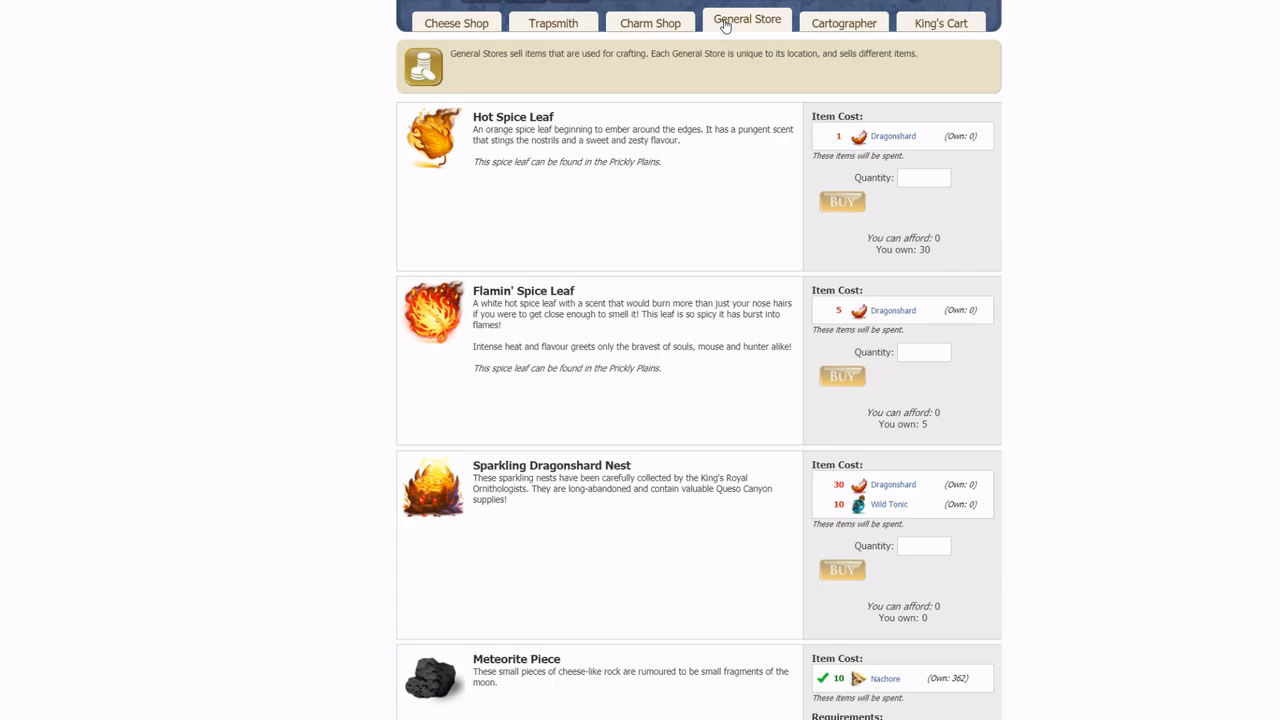
mouse_move(772, 28)
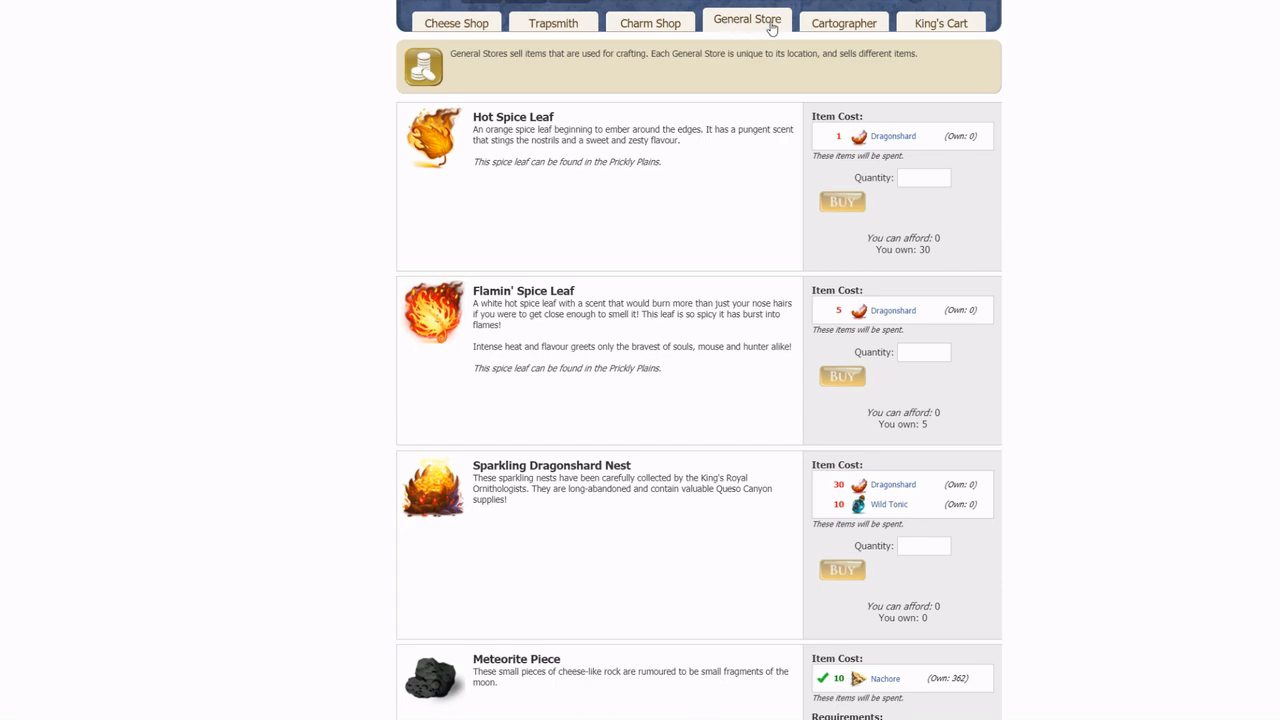
left_click(650, 22)
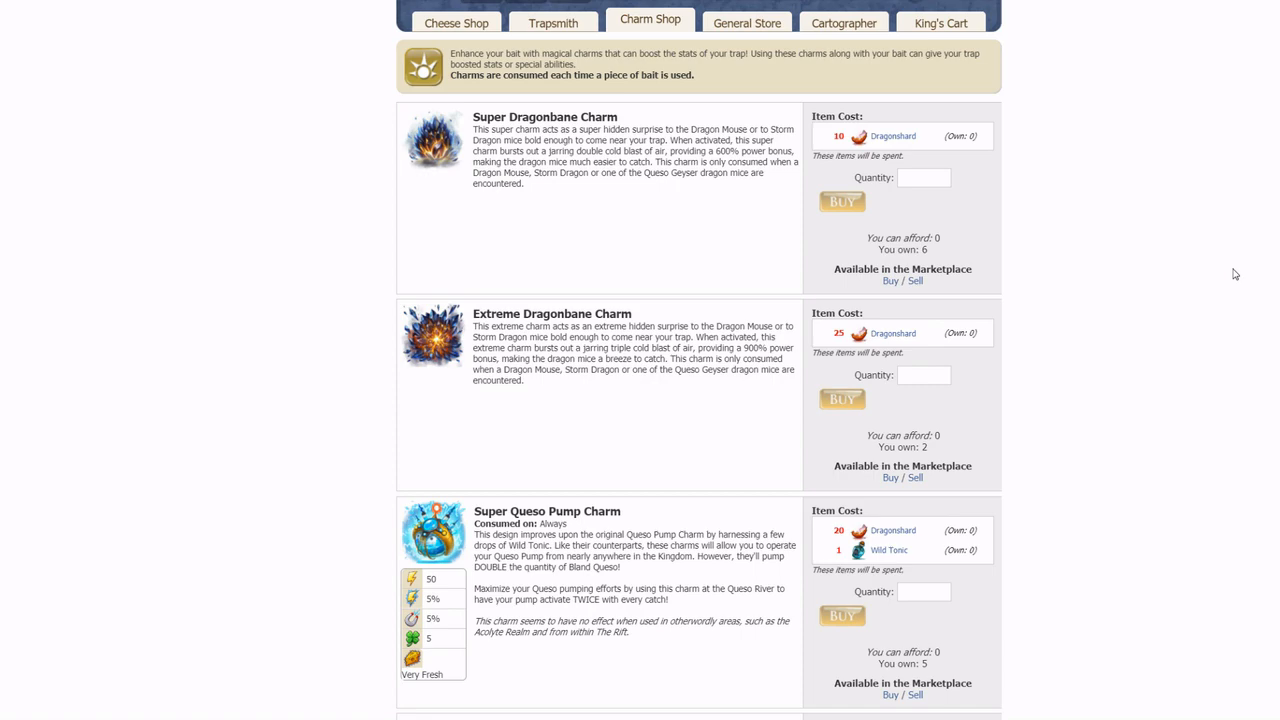
left_click(844, 22)
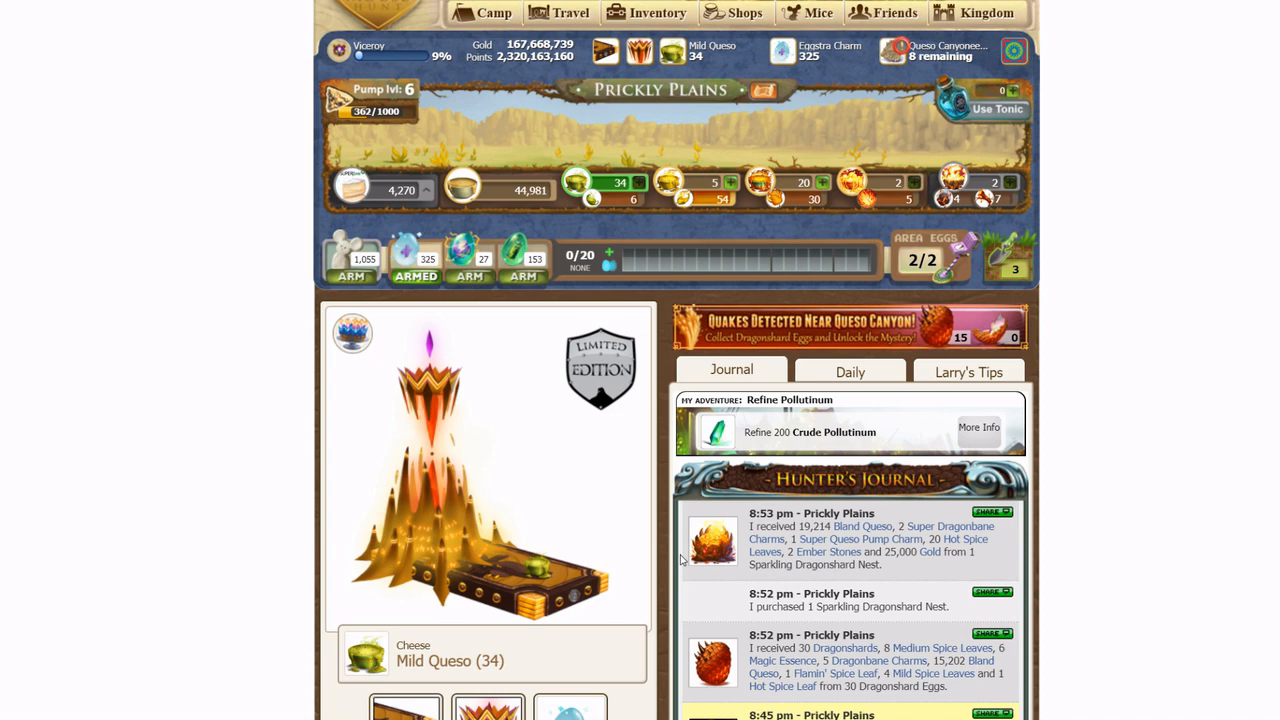
Step: Buy 1 Sparkling Dragonshard Nest from the General Store for 30 Dragonshards and 10 Wild Tonic
scroll("down", 3)
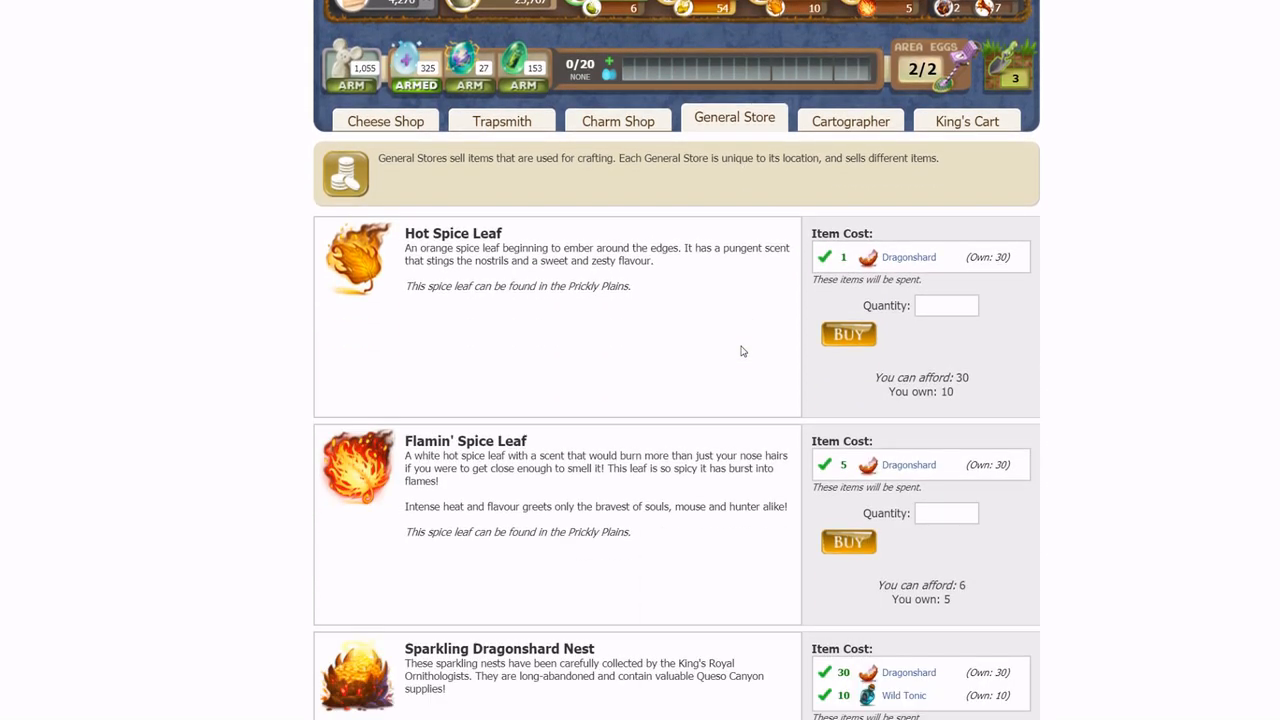
scroll("down", 3)
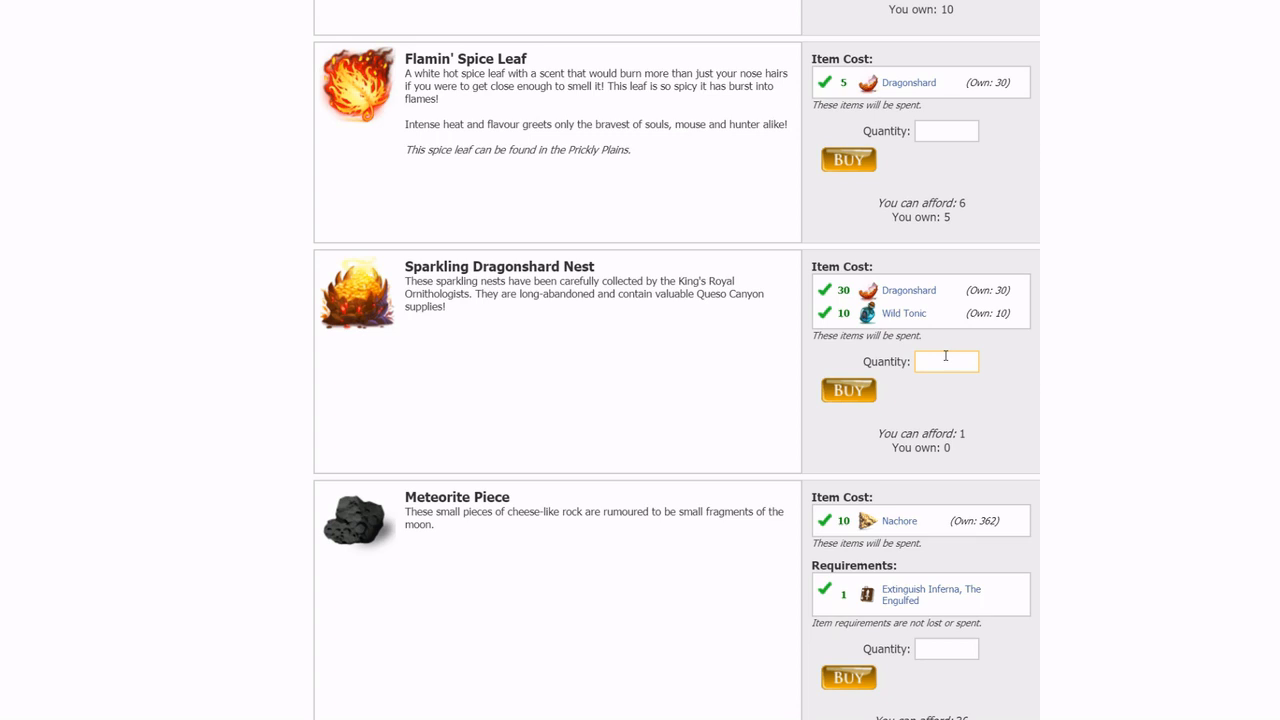
type("1")
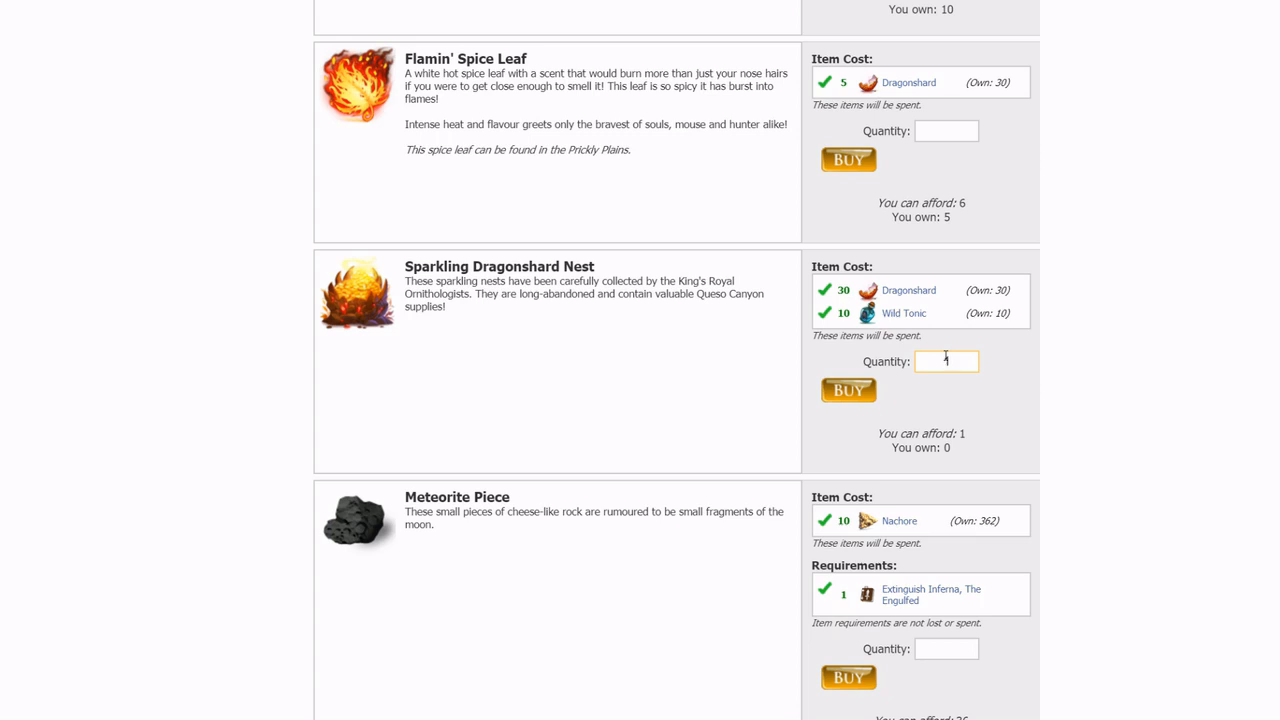
type("1")
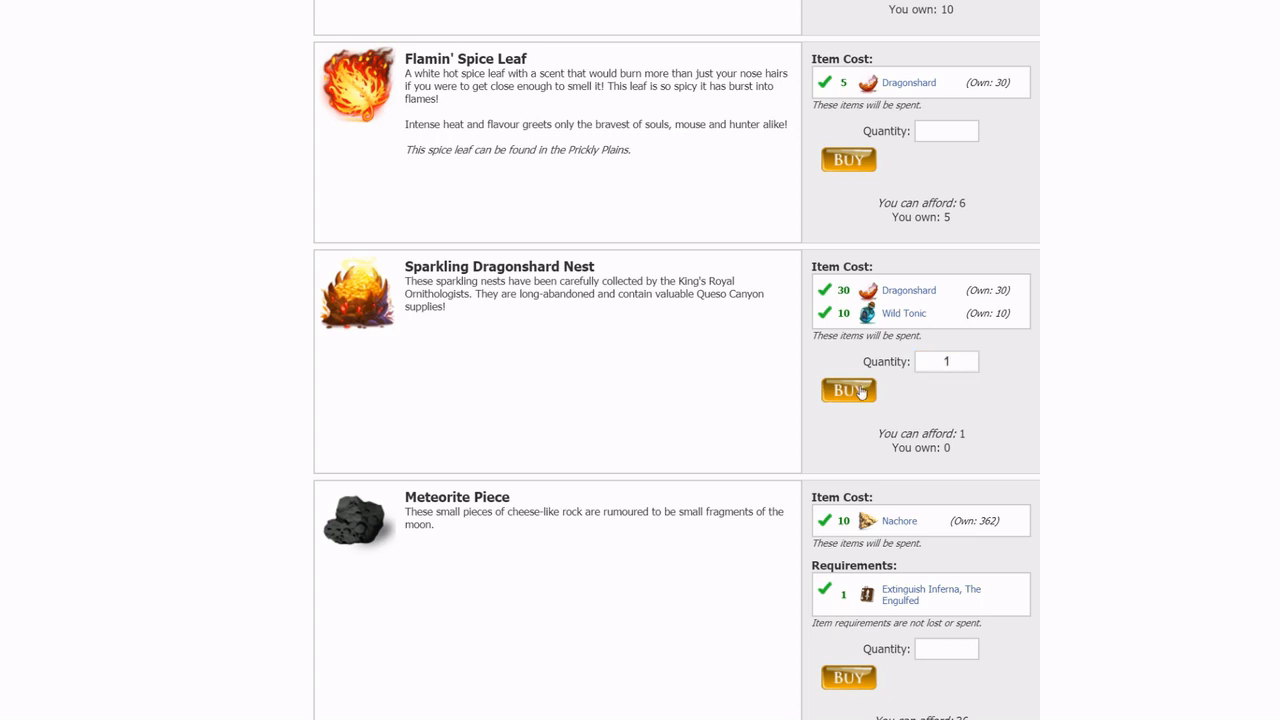
left_click(848, 390)
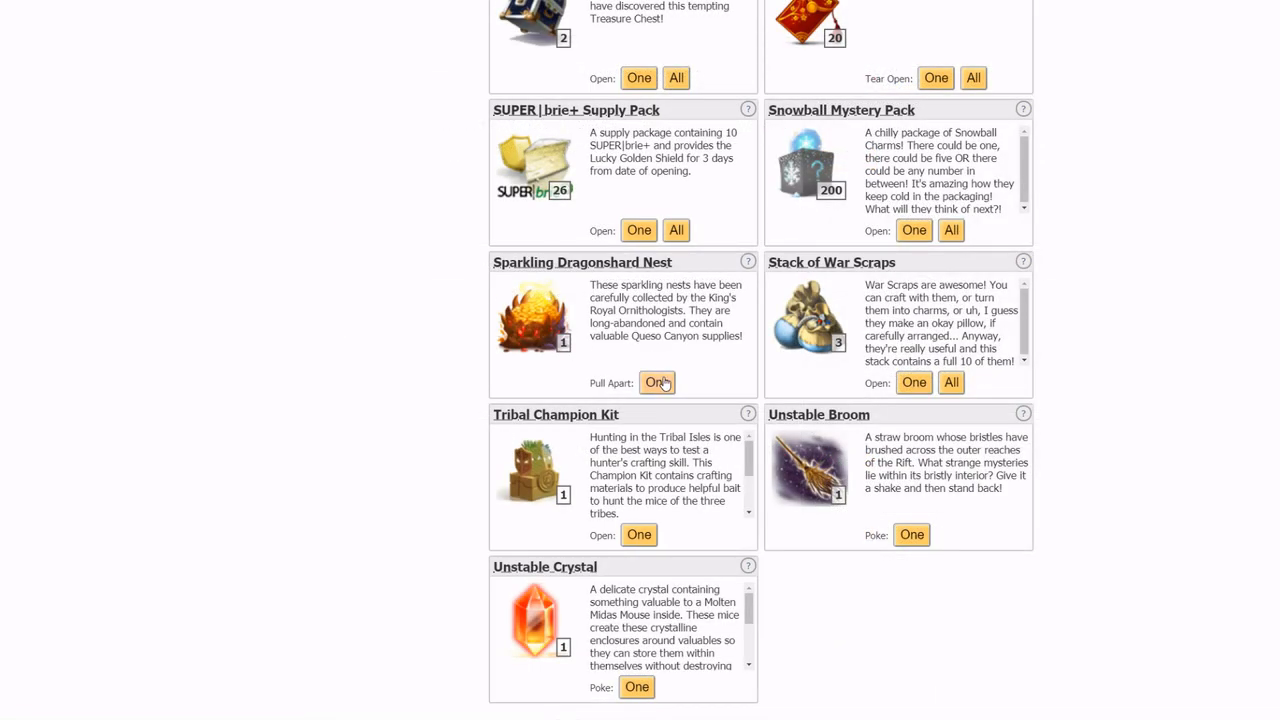
Step: Pull apart one Sparkling Dragonshard Nest from the Special inventory and confirm
left_click(656, 382)
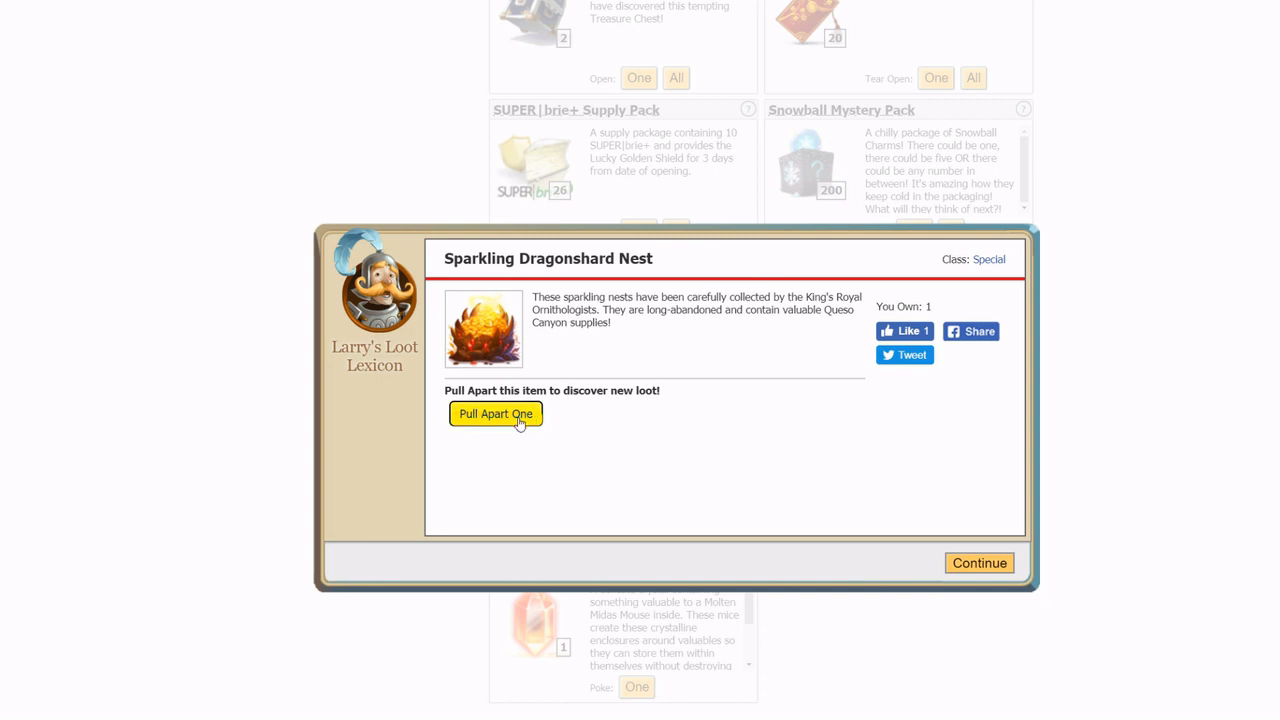
left_click(496, 414)
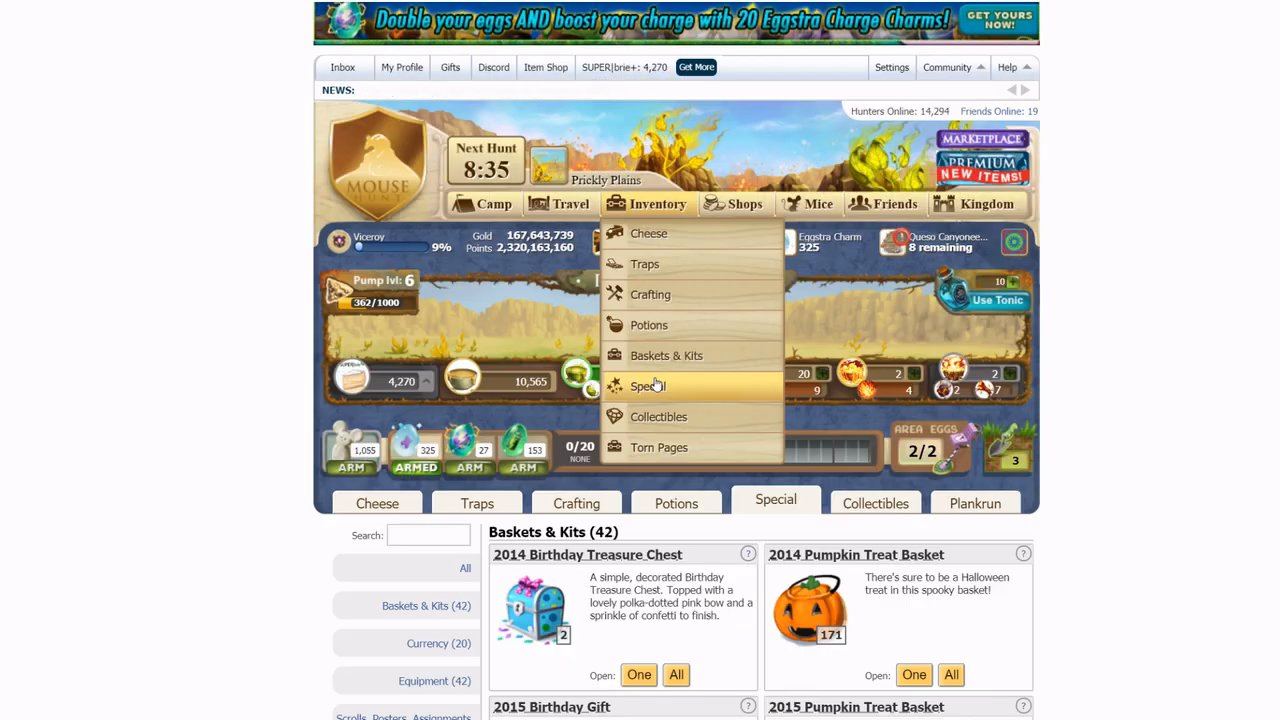
Step: Filter the Special items to Spring Egg Hunt eggs and scroll to the Dragonshard Egg (45 owned)
left_click(404, 576)
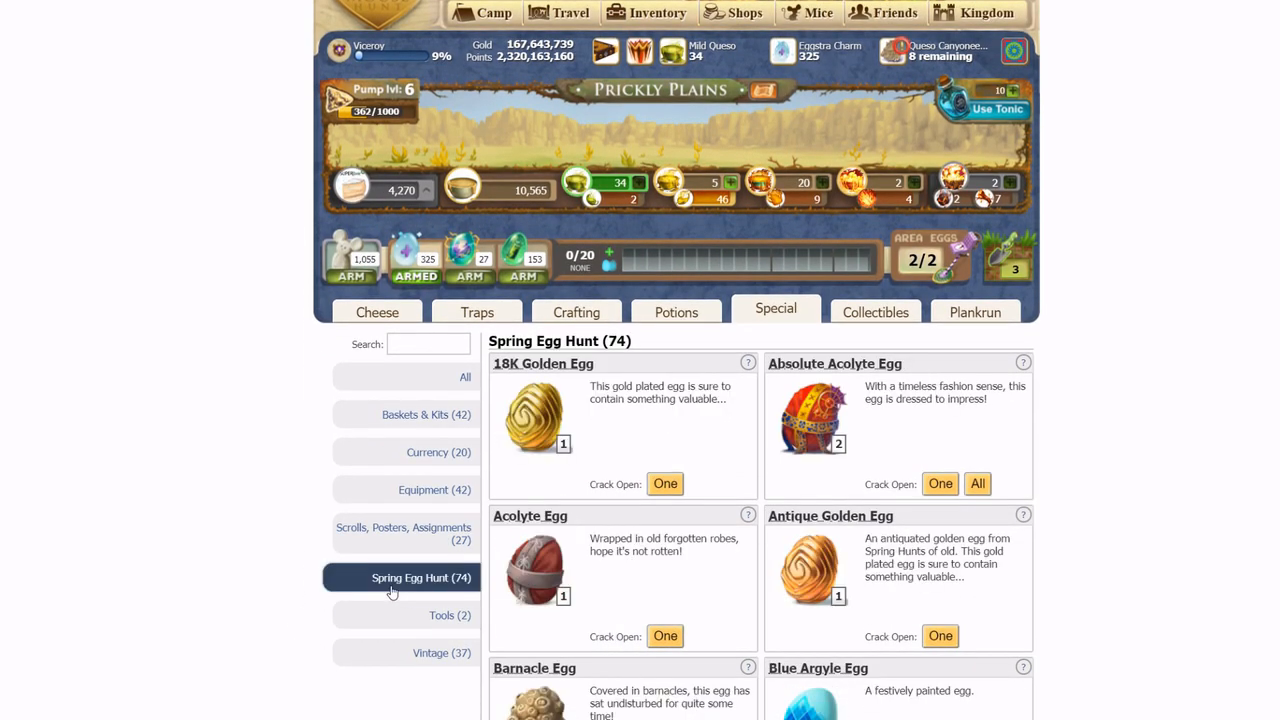
scroll("down", 3)
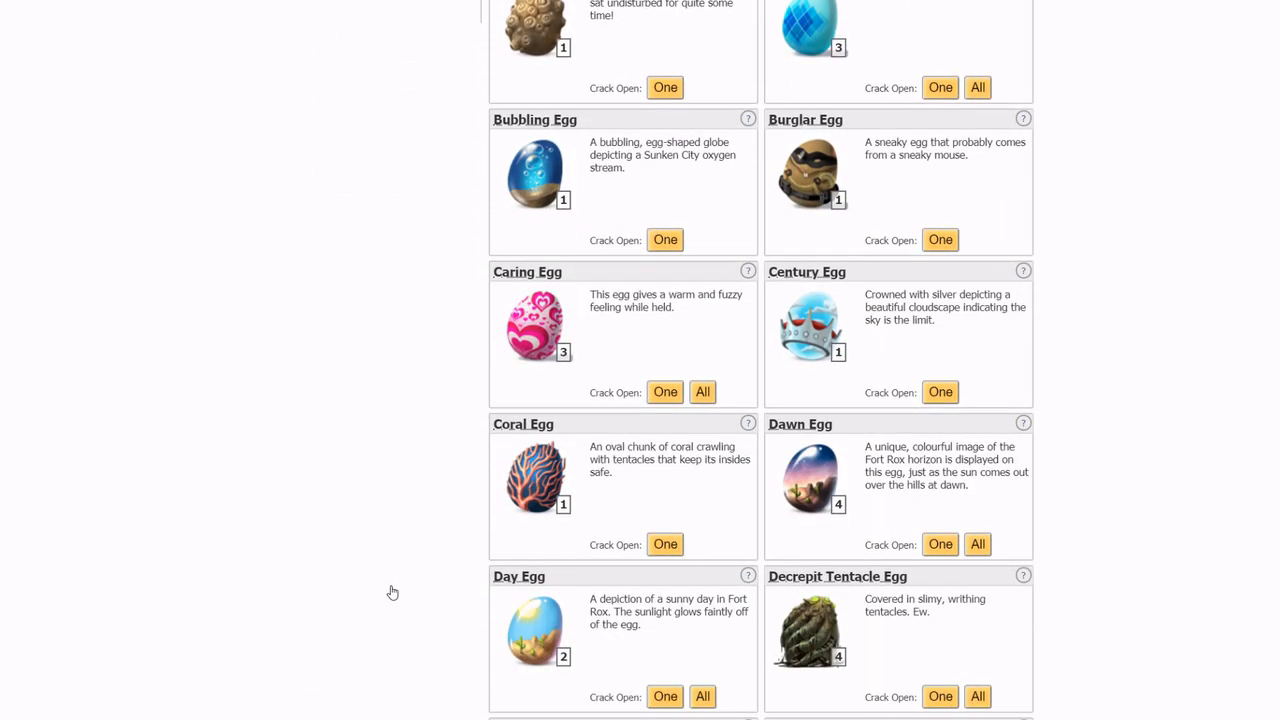
scroll("down", 3)
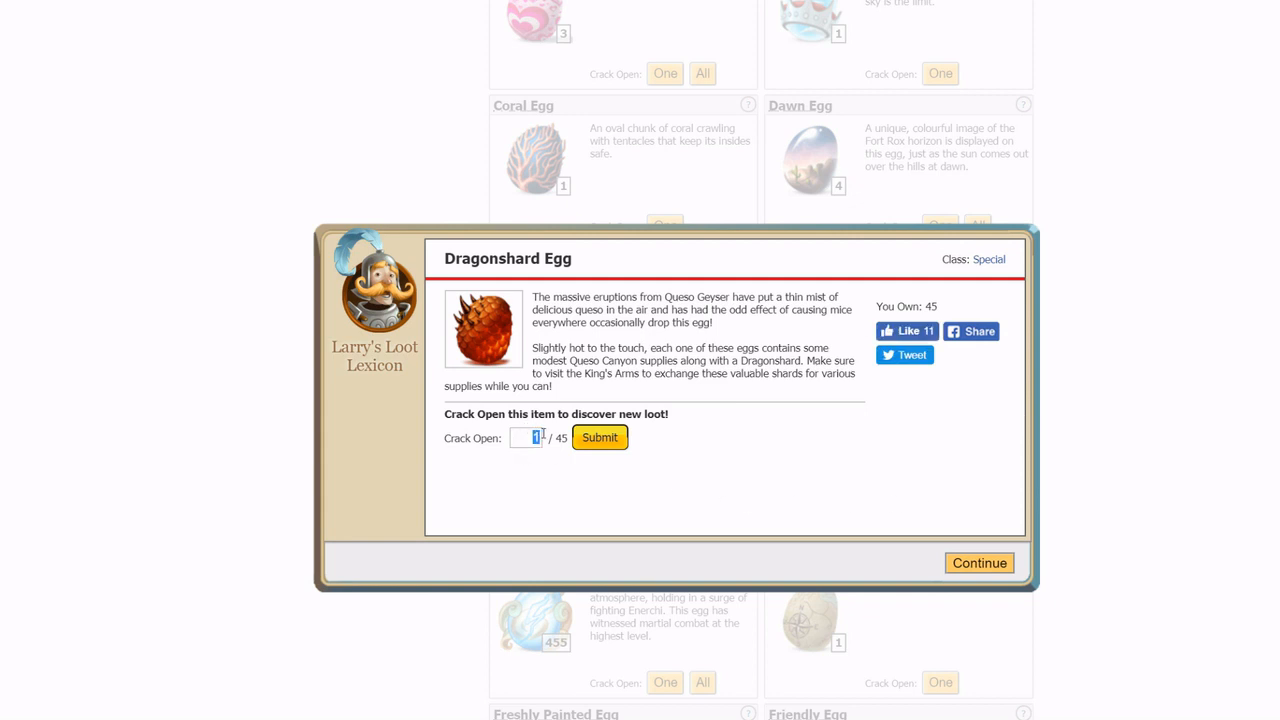
Step: Crack open 30 Dragonshard Eggs, yielding 30 Dragonshards, 15,202 Bland Queso, charms and spice leaves
type("30")
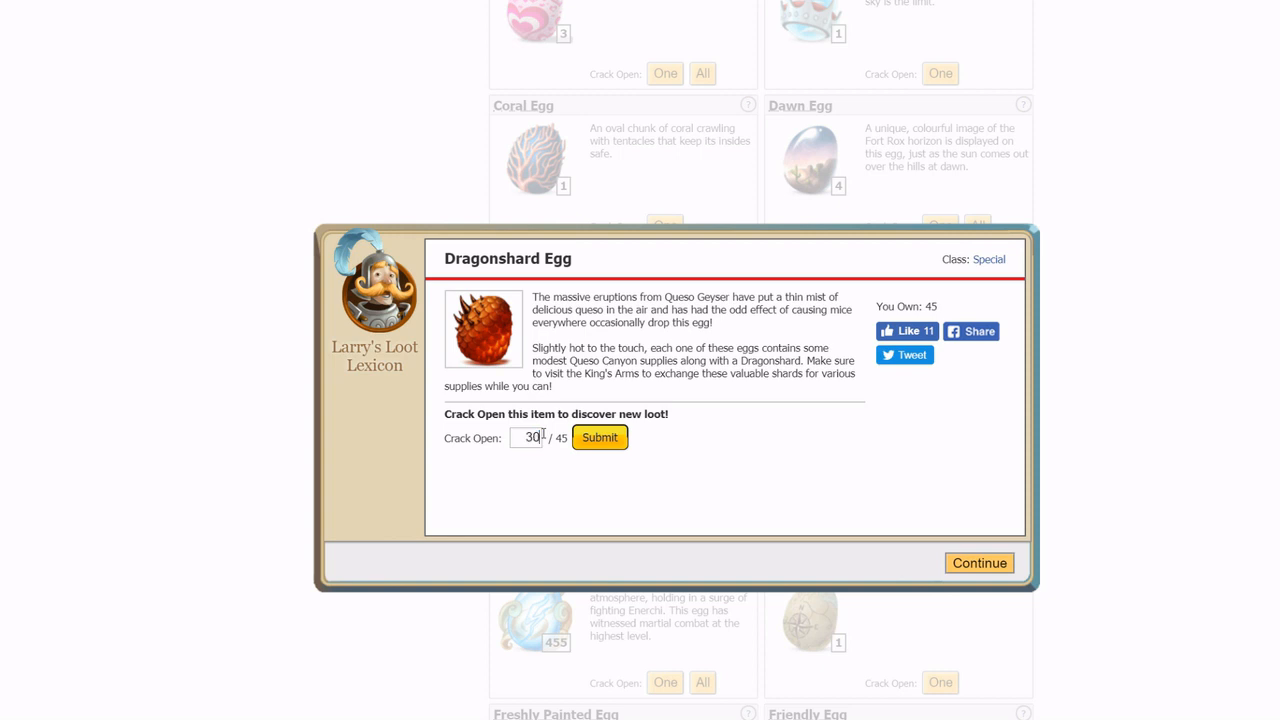
left_click(600, 436)
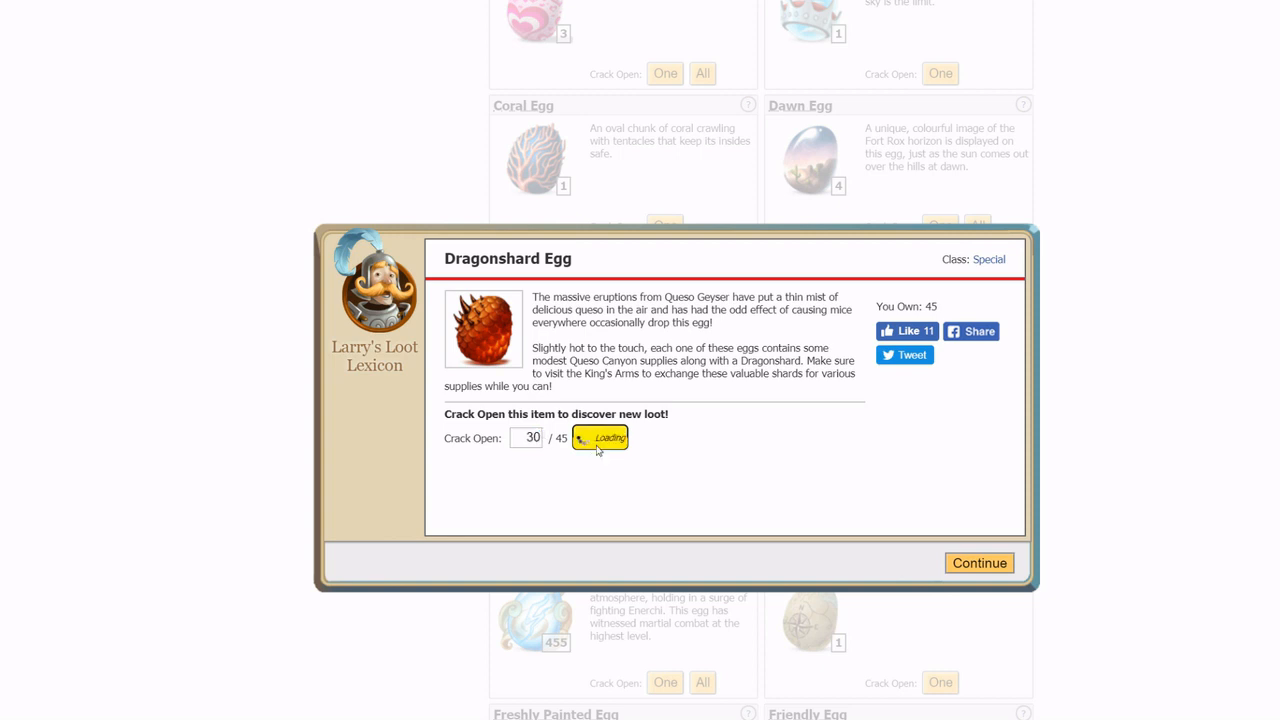
left_click(600, 438)
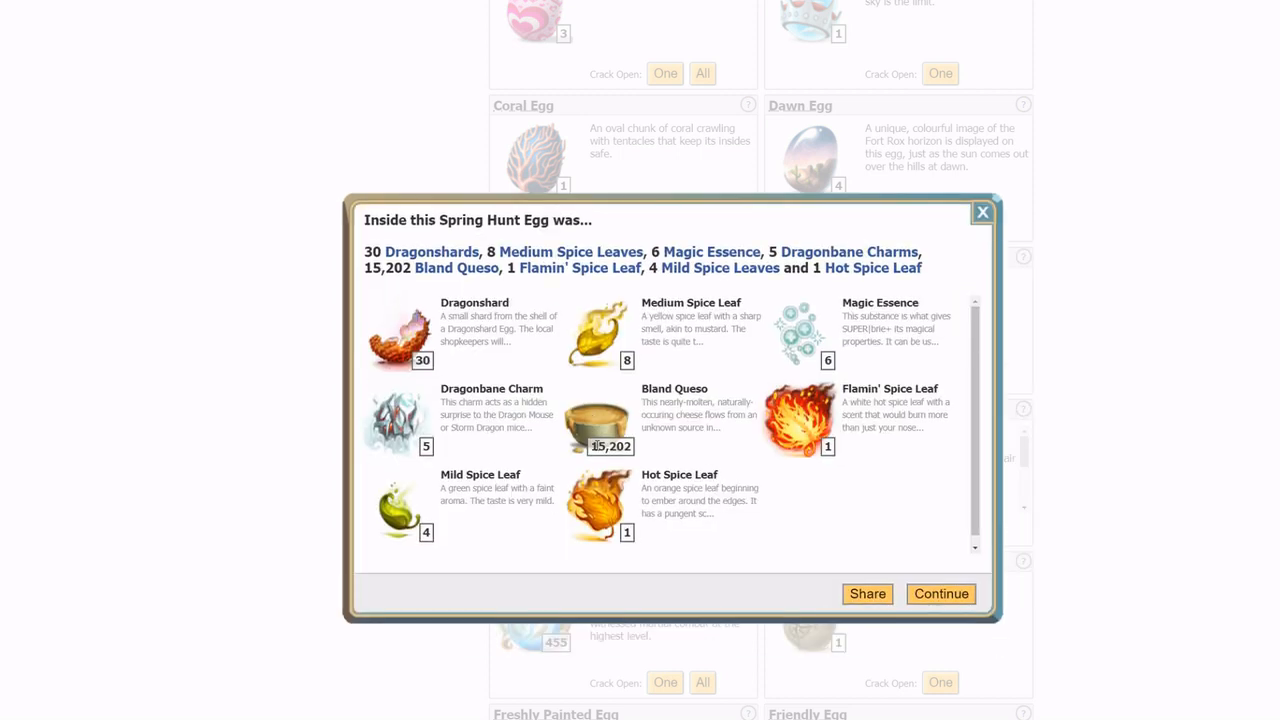